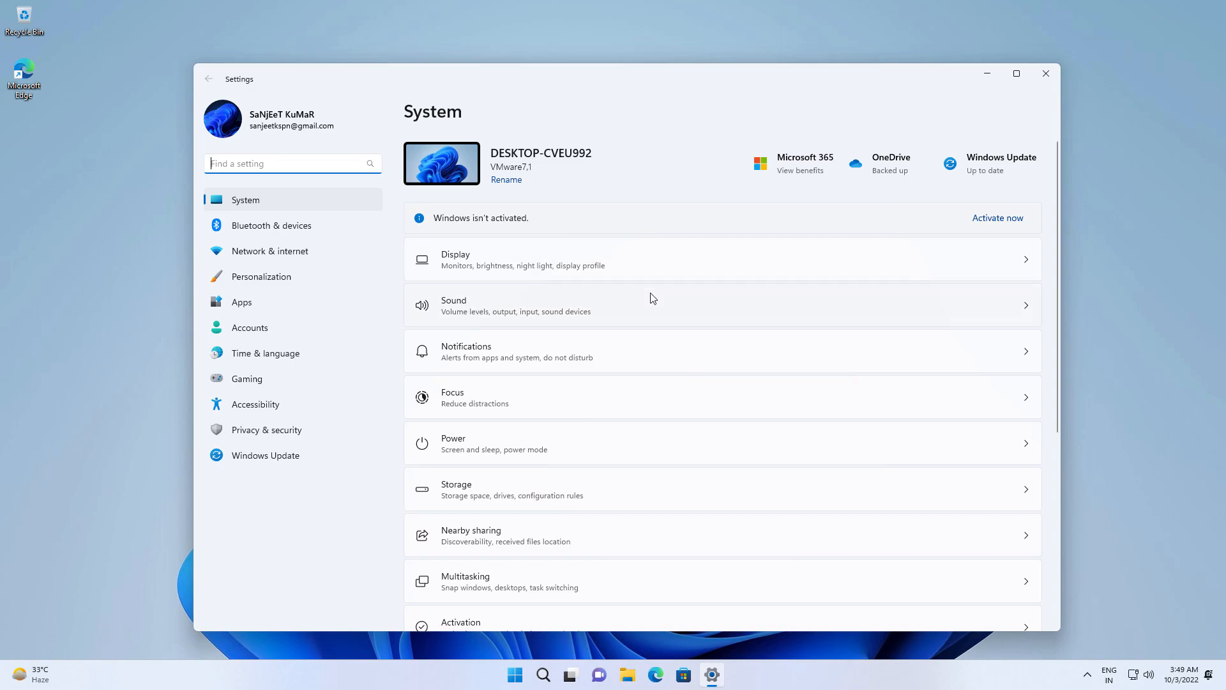
- Reach the Activation page from the 'Windows isn't activated' banner, showing Windows 11 Pro not active
scroll(down, 3)
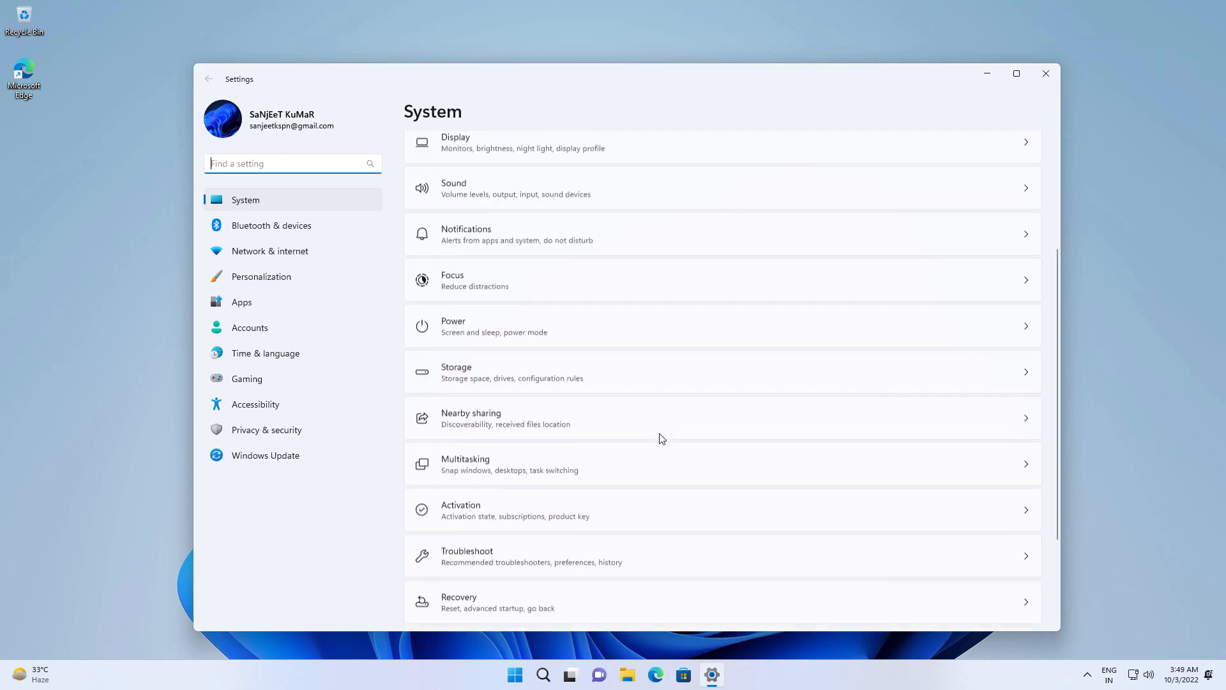
scroll(up, 3)
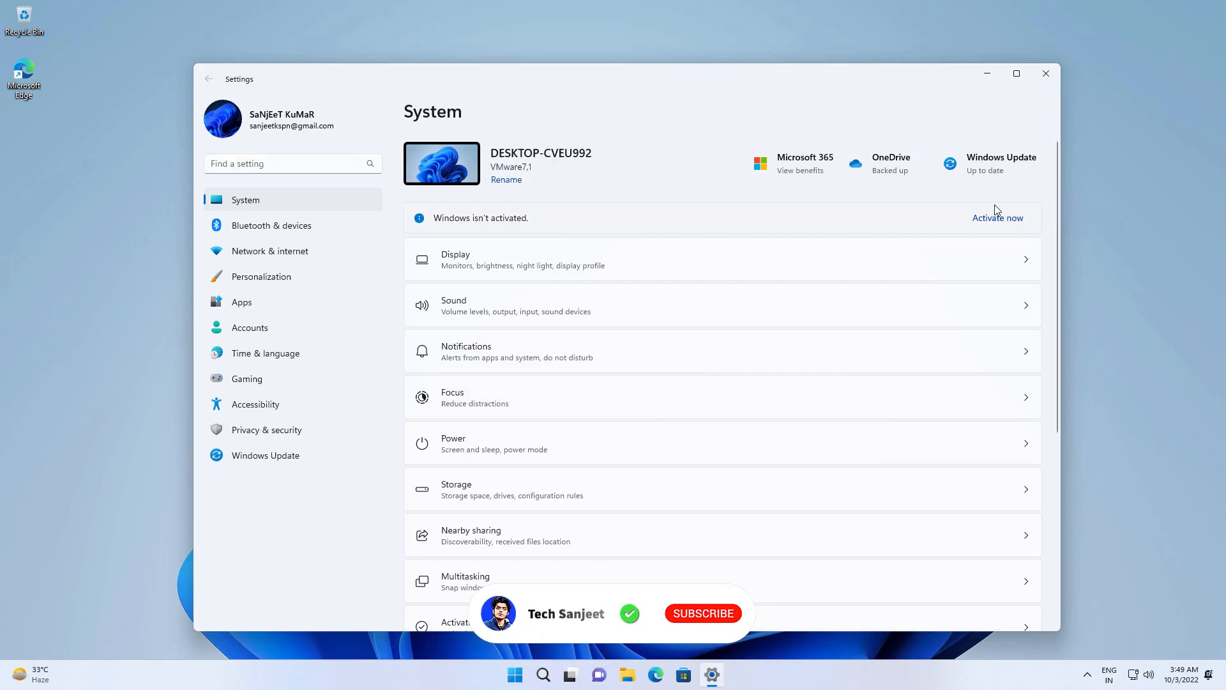
click(998, 217)
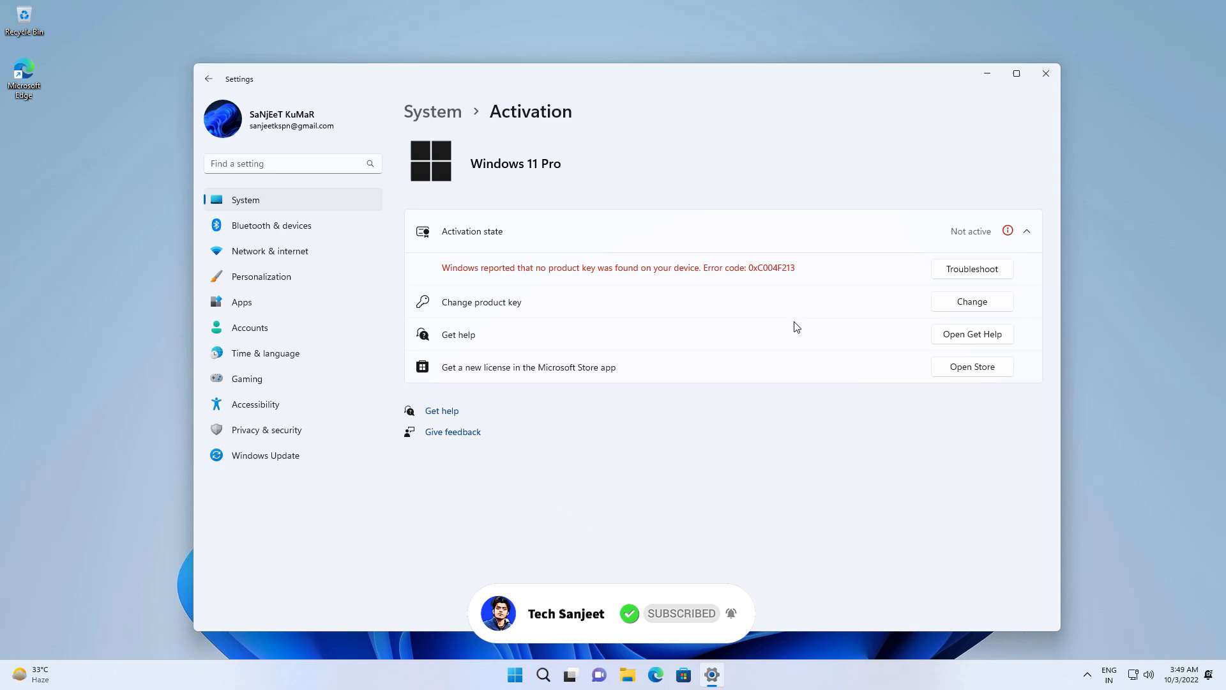
click(261, 276)
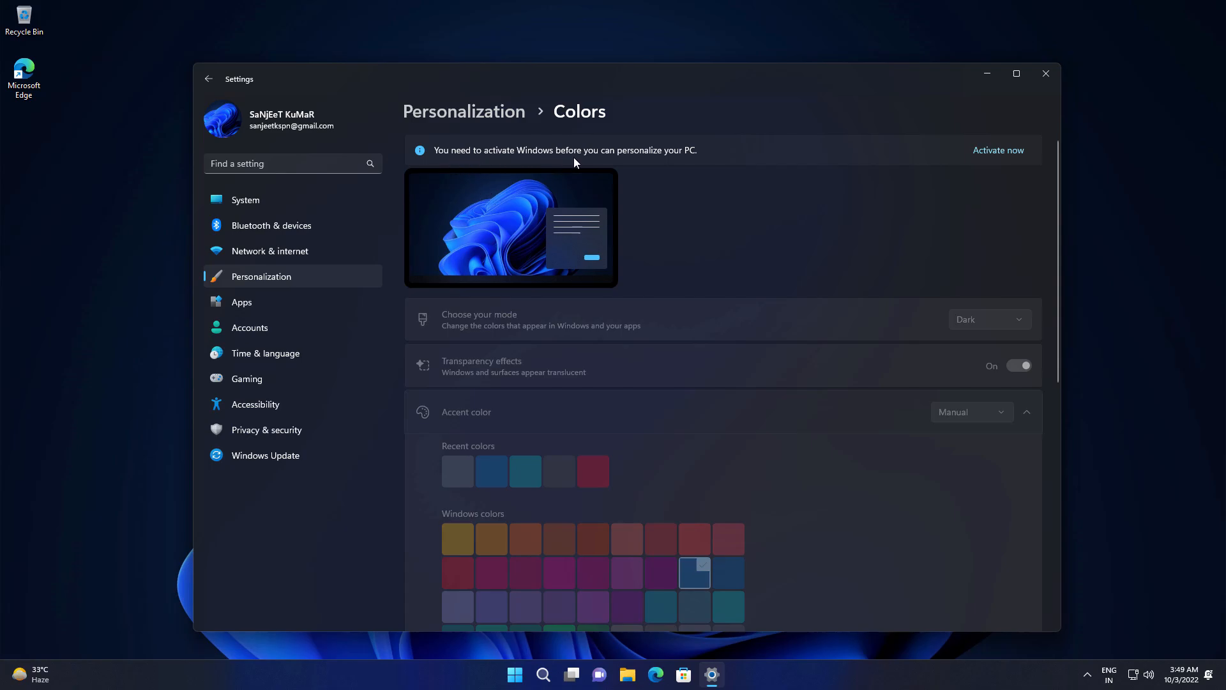
mouse_move(700, 164)
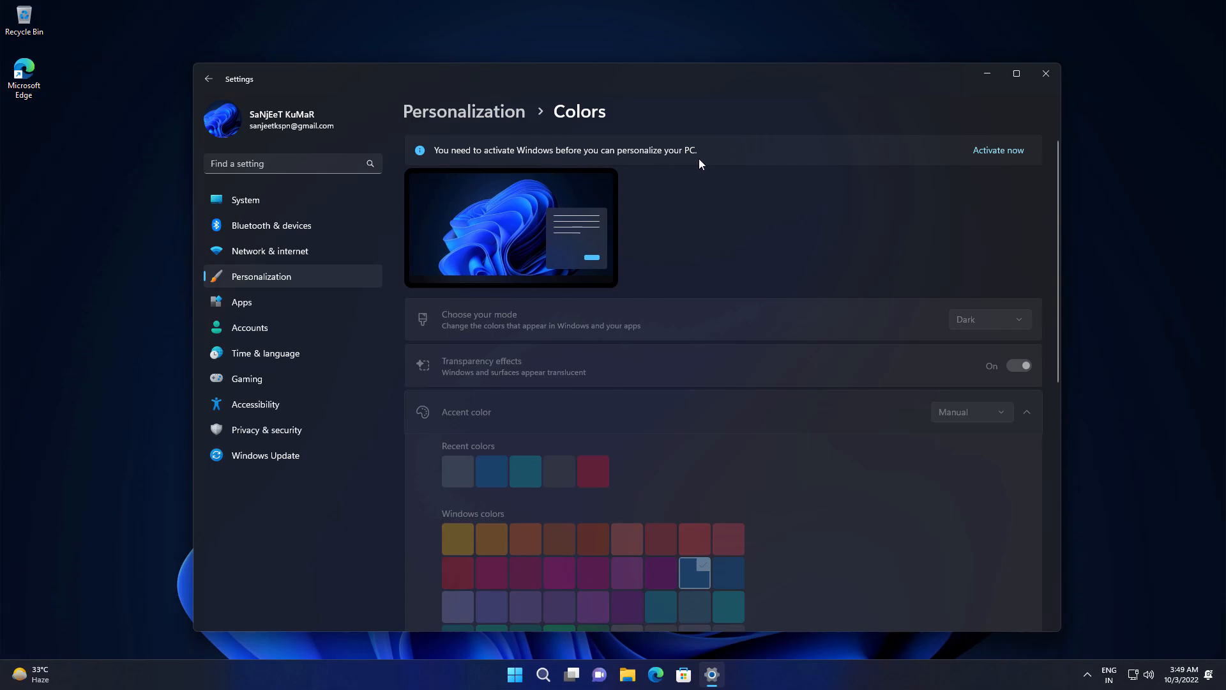
mouse_move(772, 226)
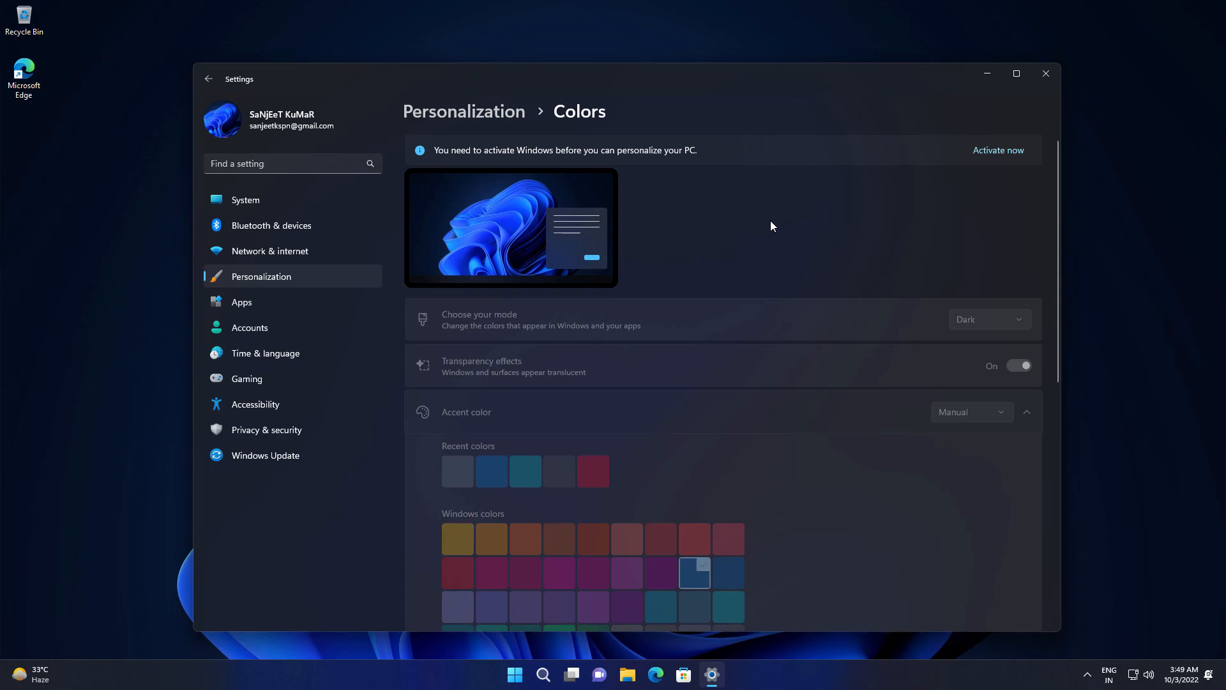
mouse_move(725, 677)
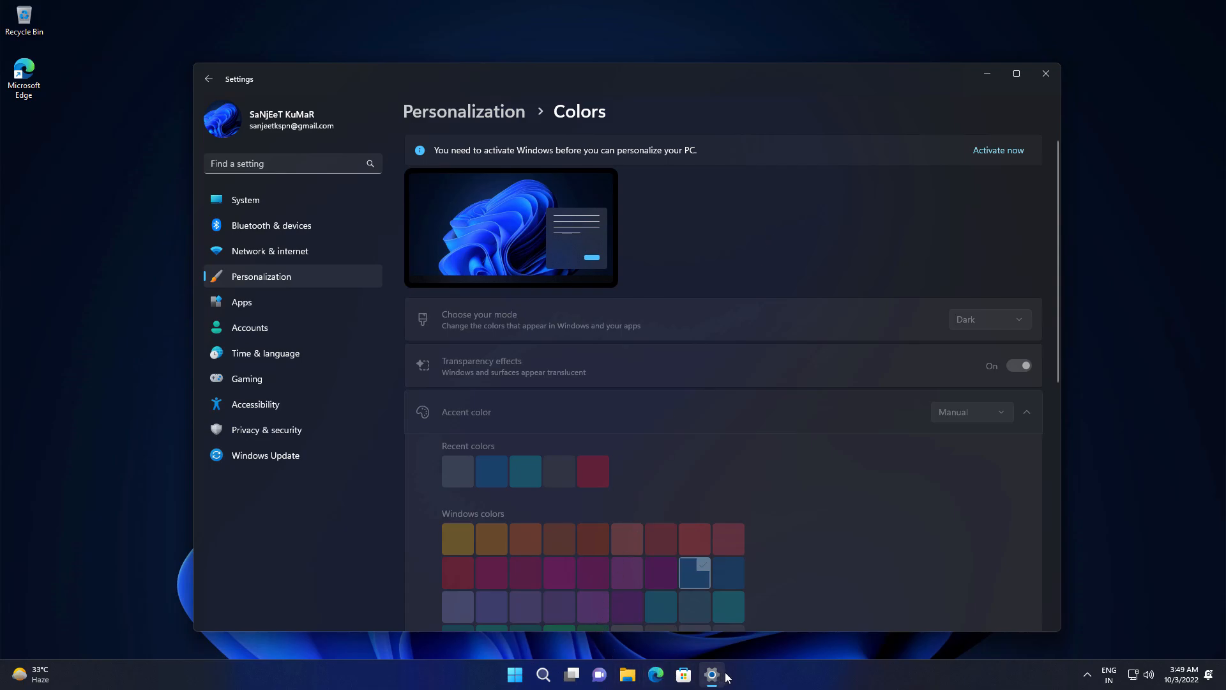
mouse_move(549, 650)
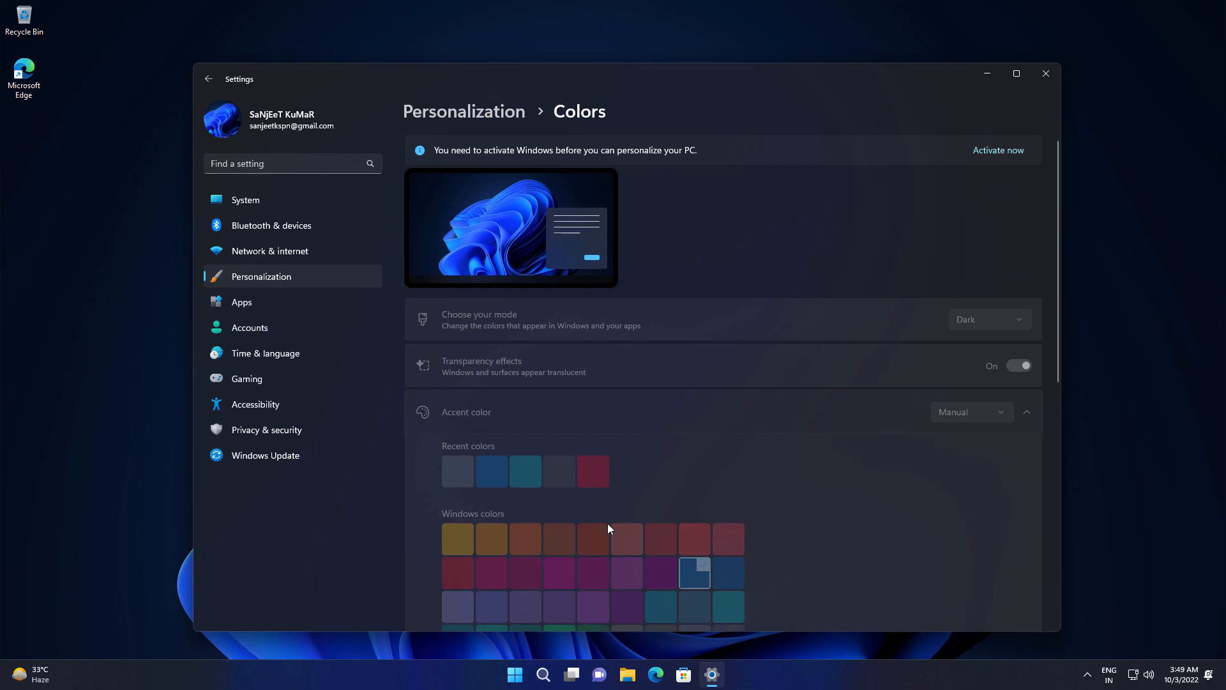
- View the locked Colors personalization with its activation warning, then close Settings to the desktop
click(208, 78)
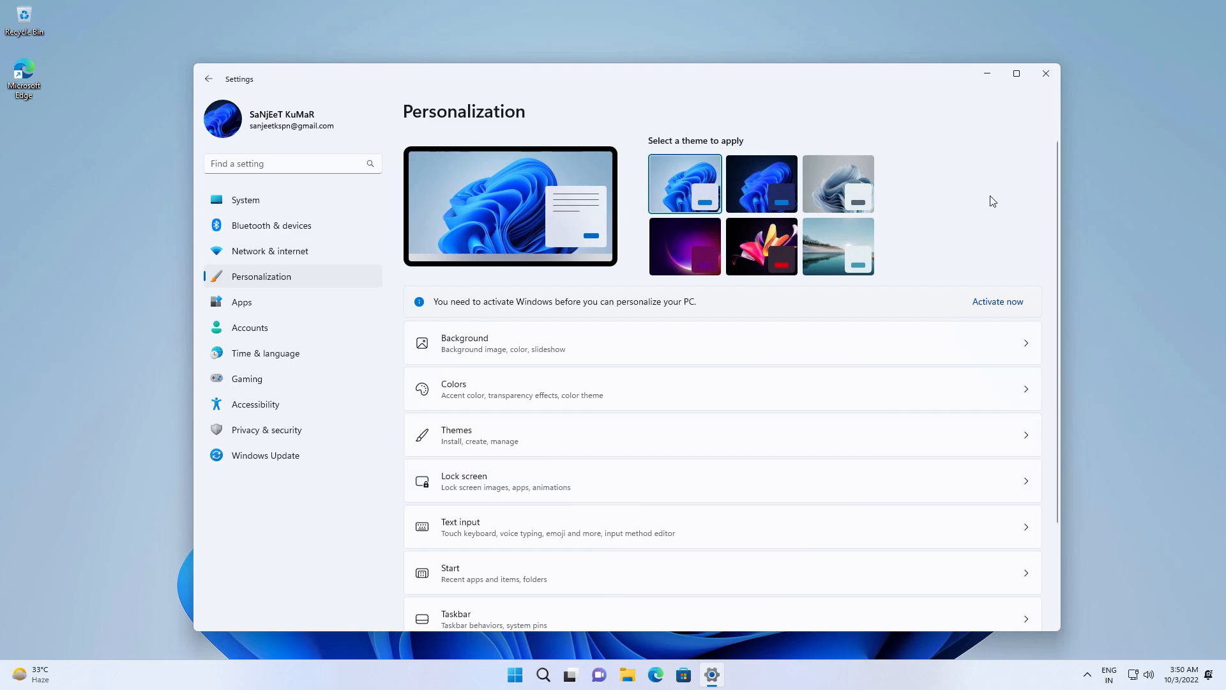
click(1046, 73)
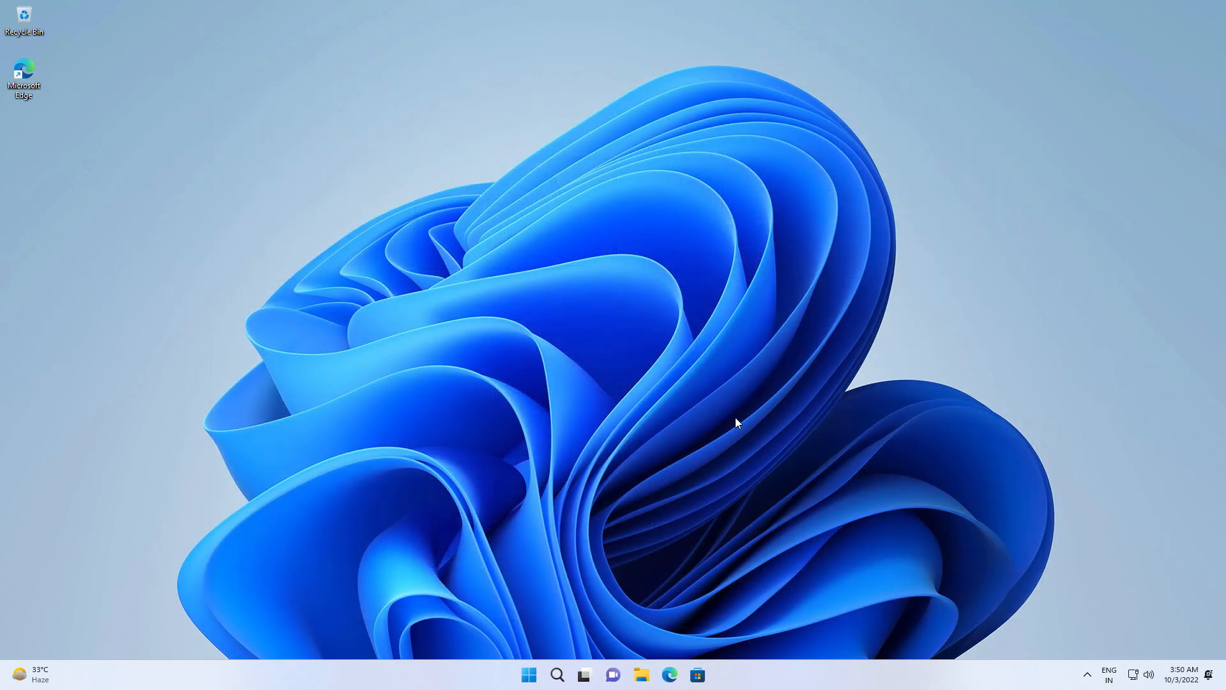
mouse_move(784, 387)
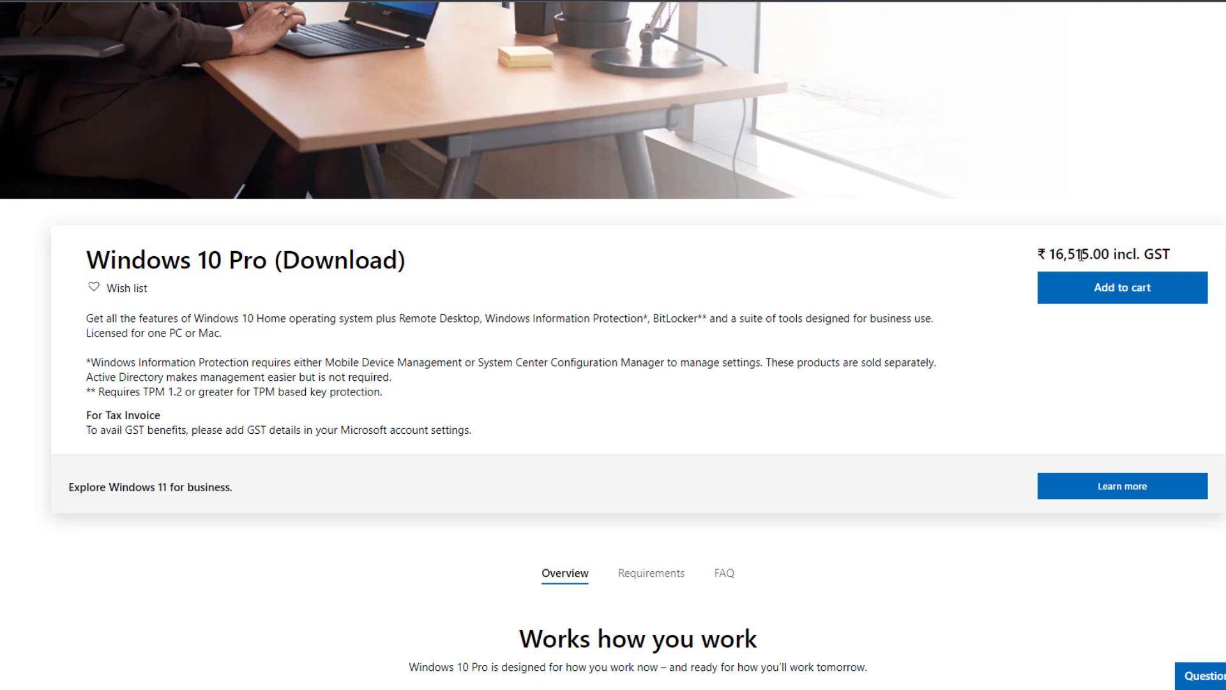
mouse_move(779, 338)
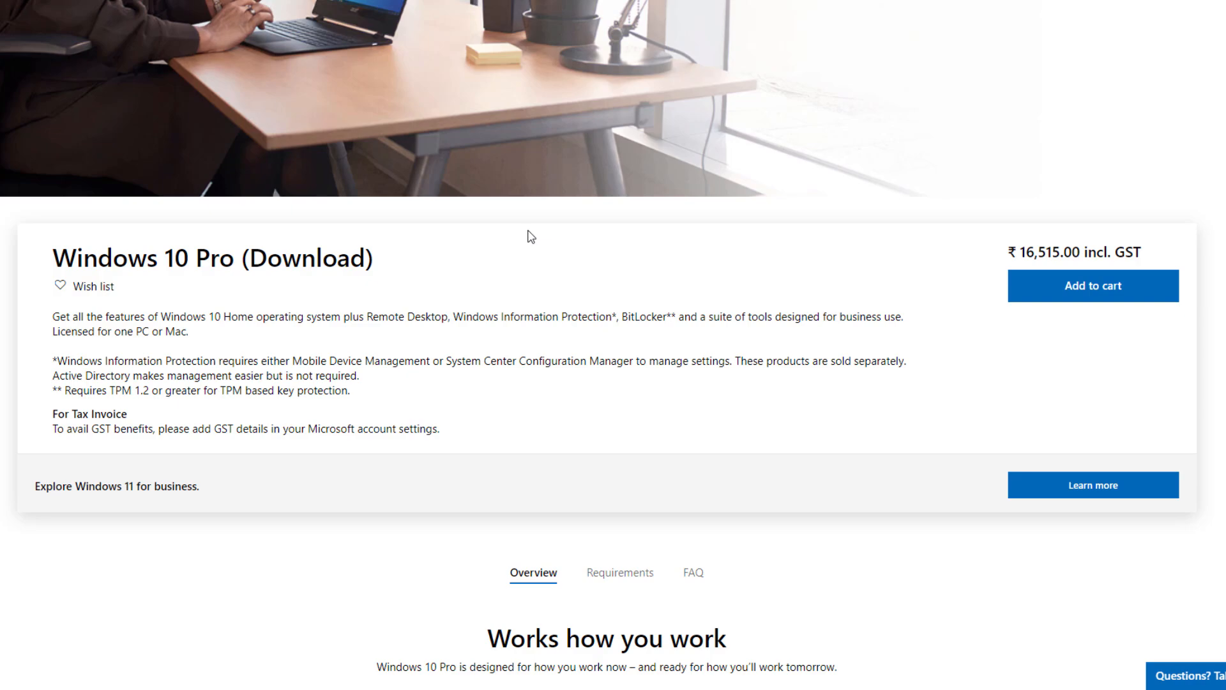
mouse_move(221, 267)
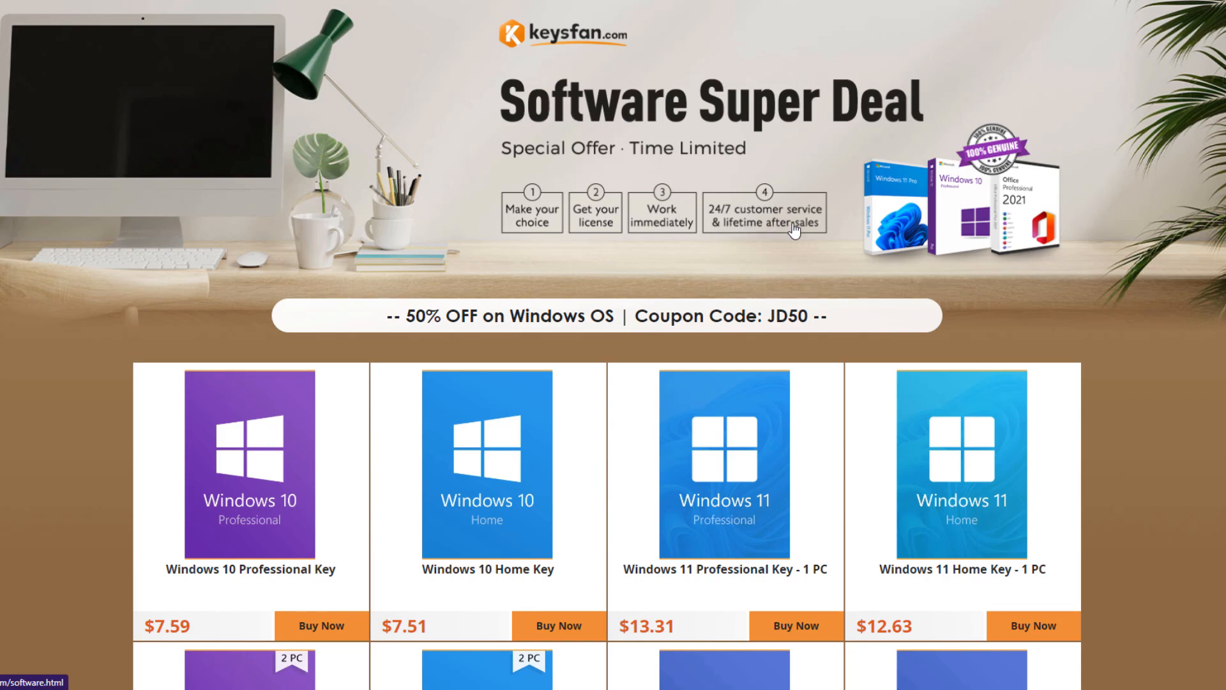
mouse_move(800, 264)
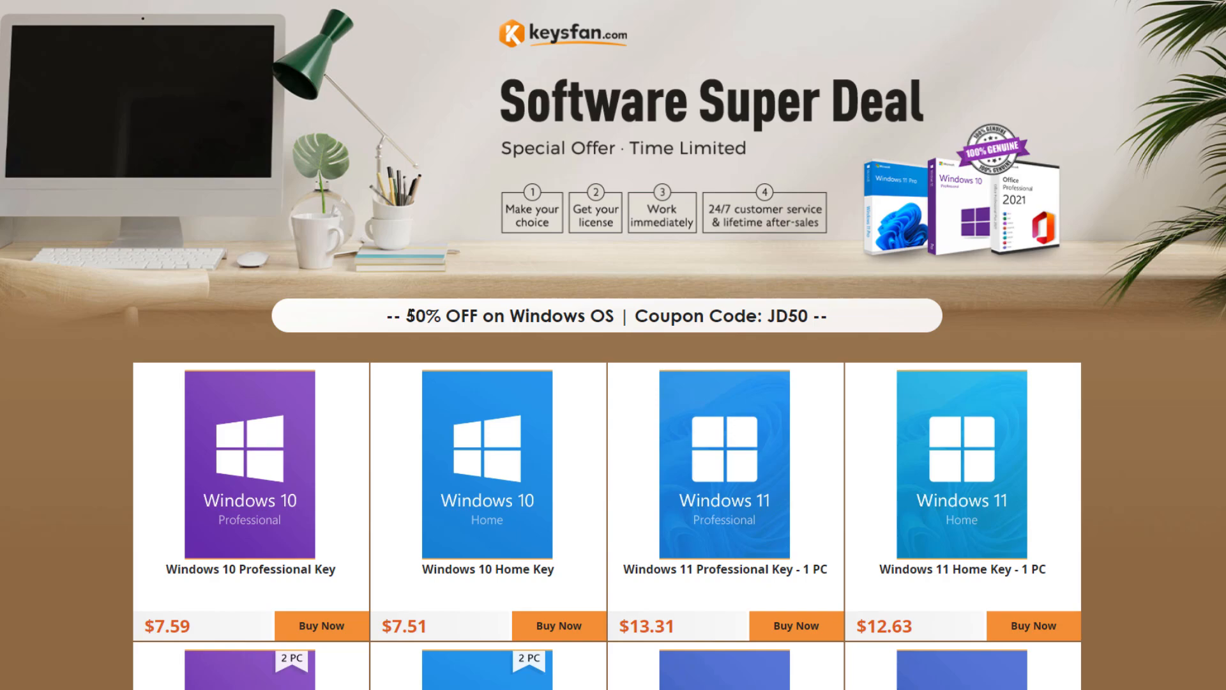
- Browse the Software Super Deal page through Windows keys, Office 2021 keys and bundles with coupon JD50
double_click(421, 316)
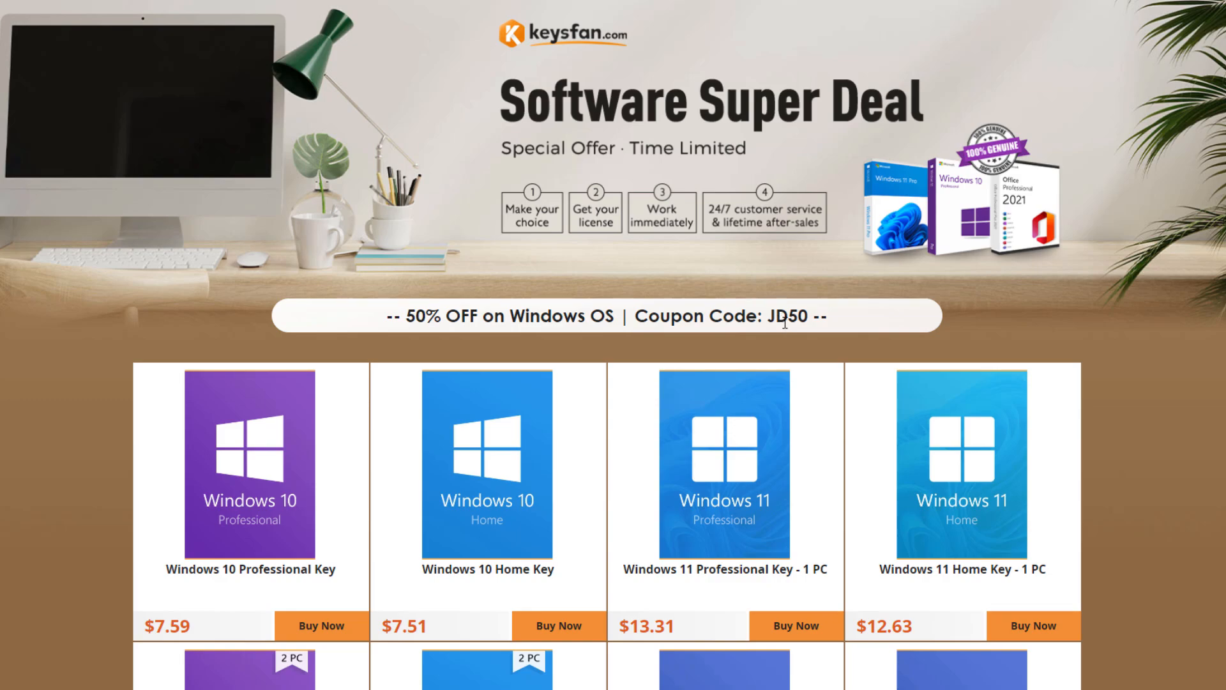
scroll(down, 3)
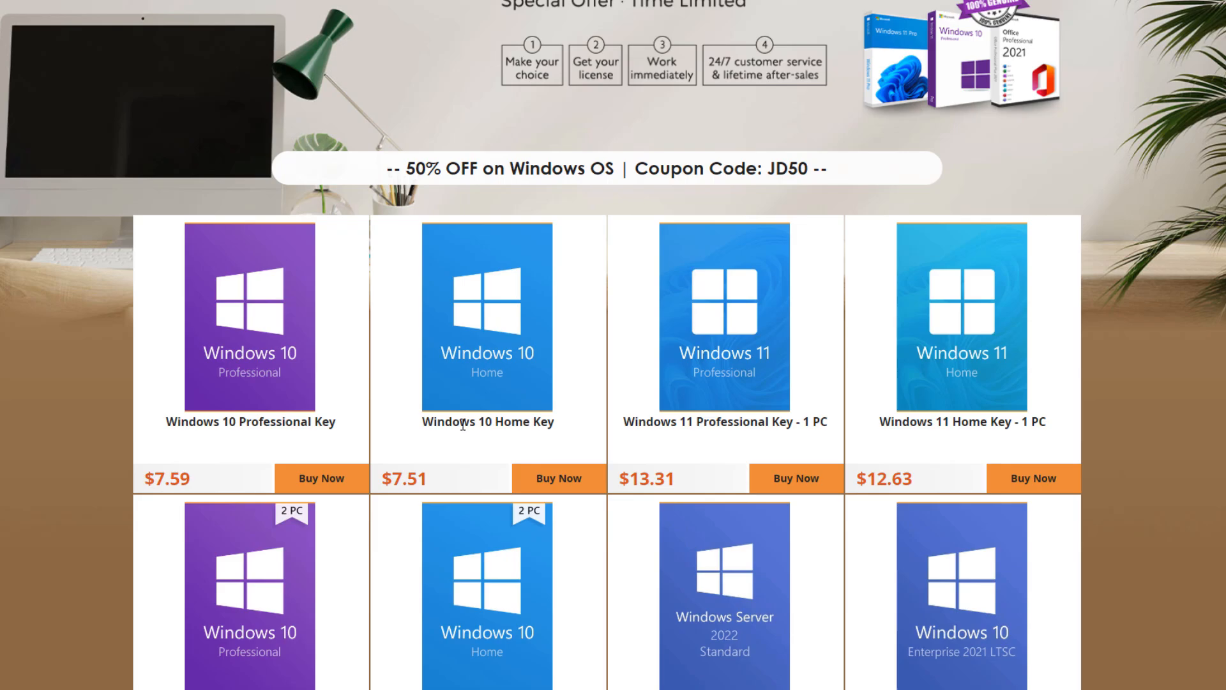
scroll(down, 3)
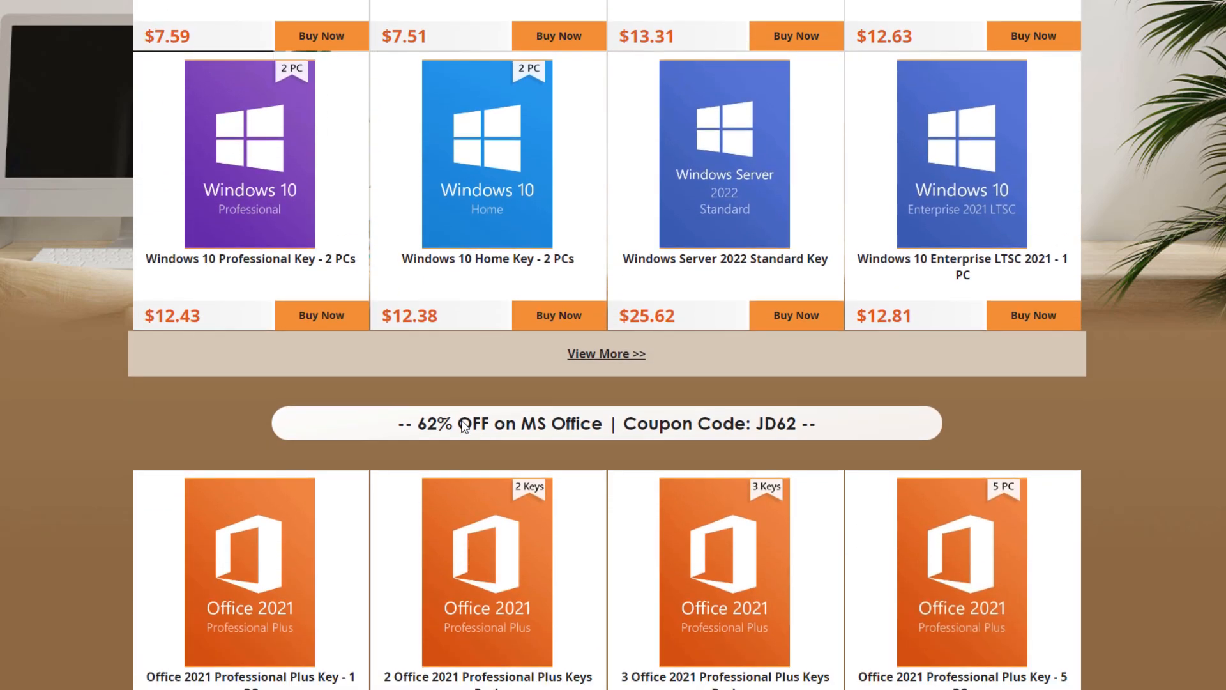
scroll(down, 3)
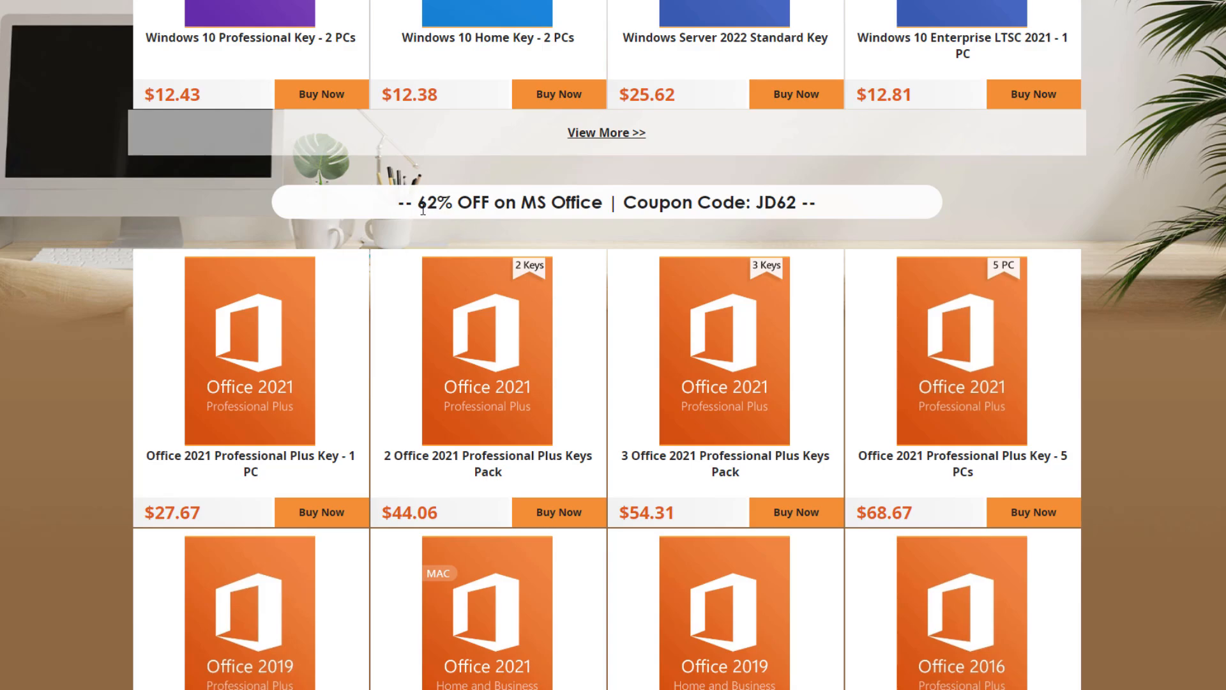
scroll(down, 3)
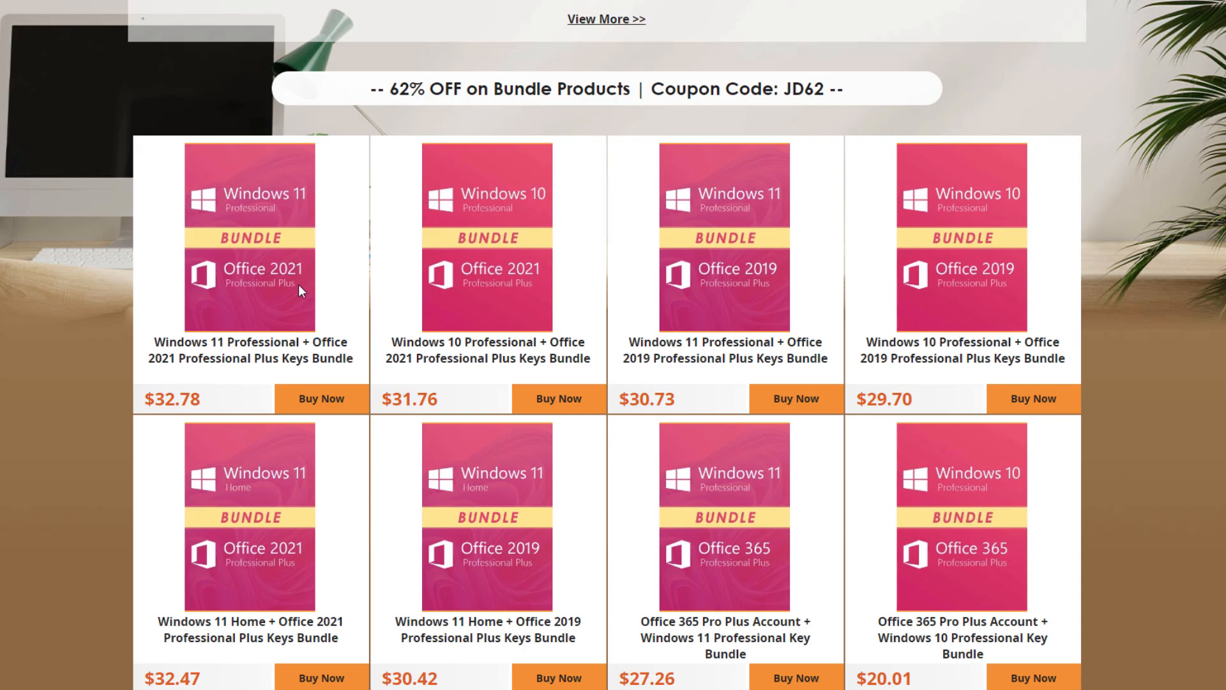
scroll(down, 3)
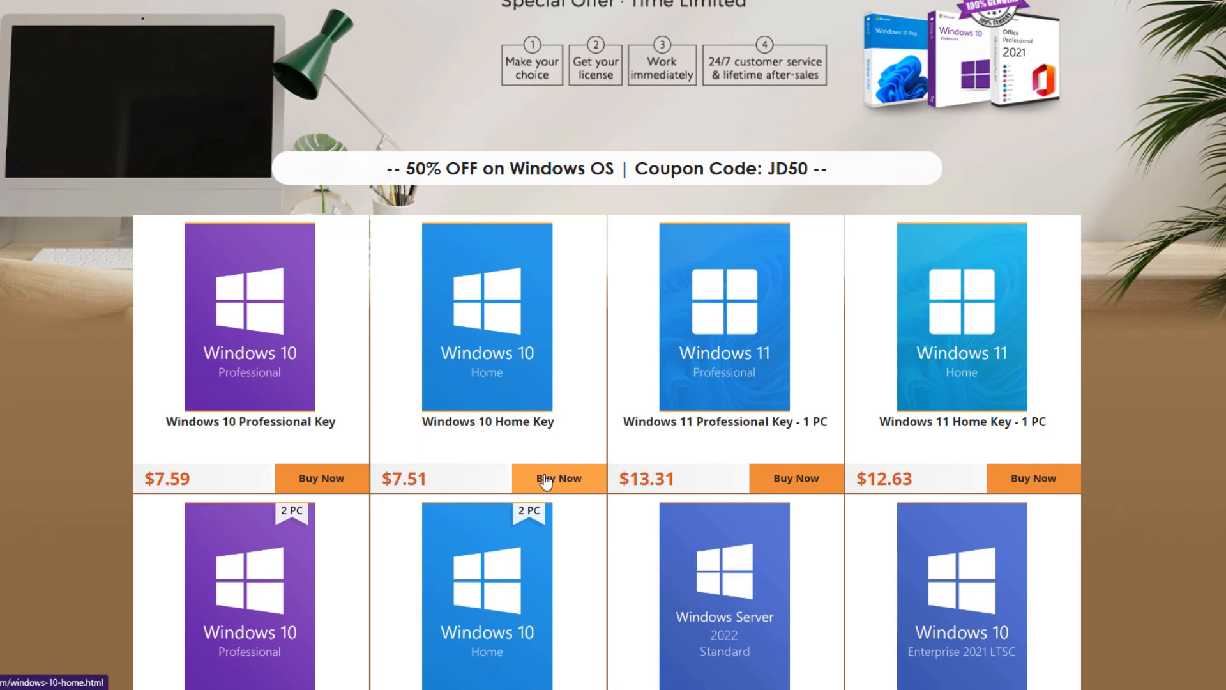
- Copy coupon JD50 and add the Windows 10 Home Key to the shopping cart
double_click(784, 169)
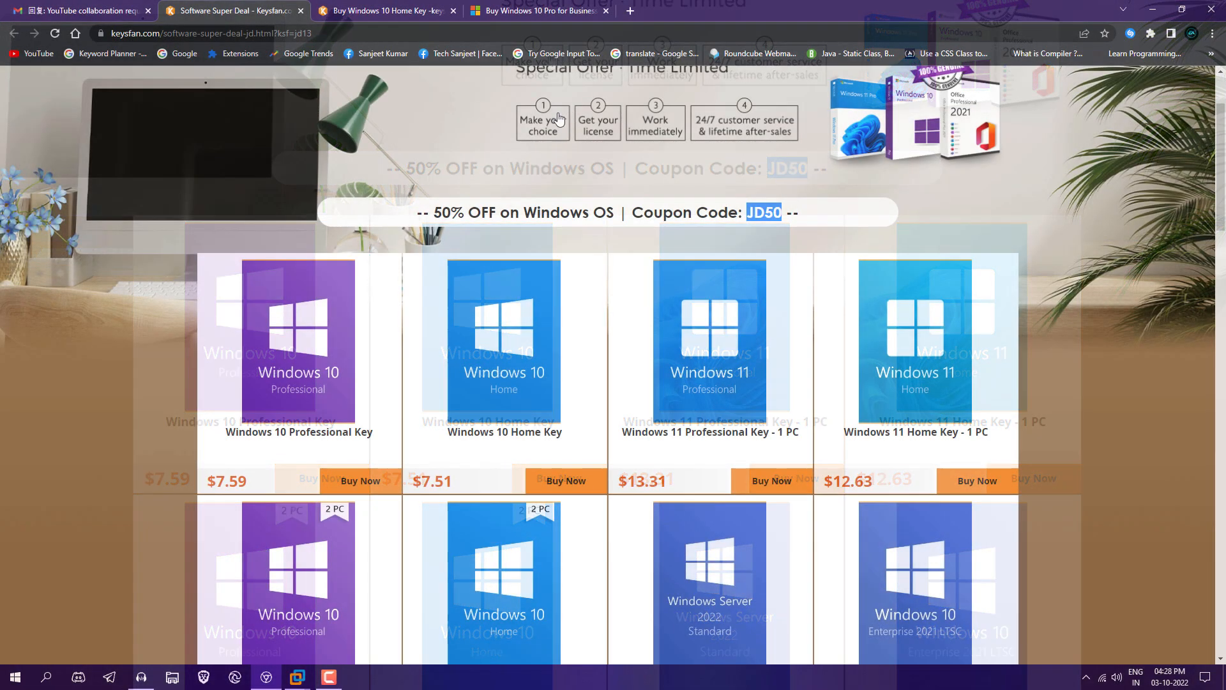
click(566, 480)
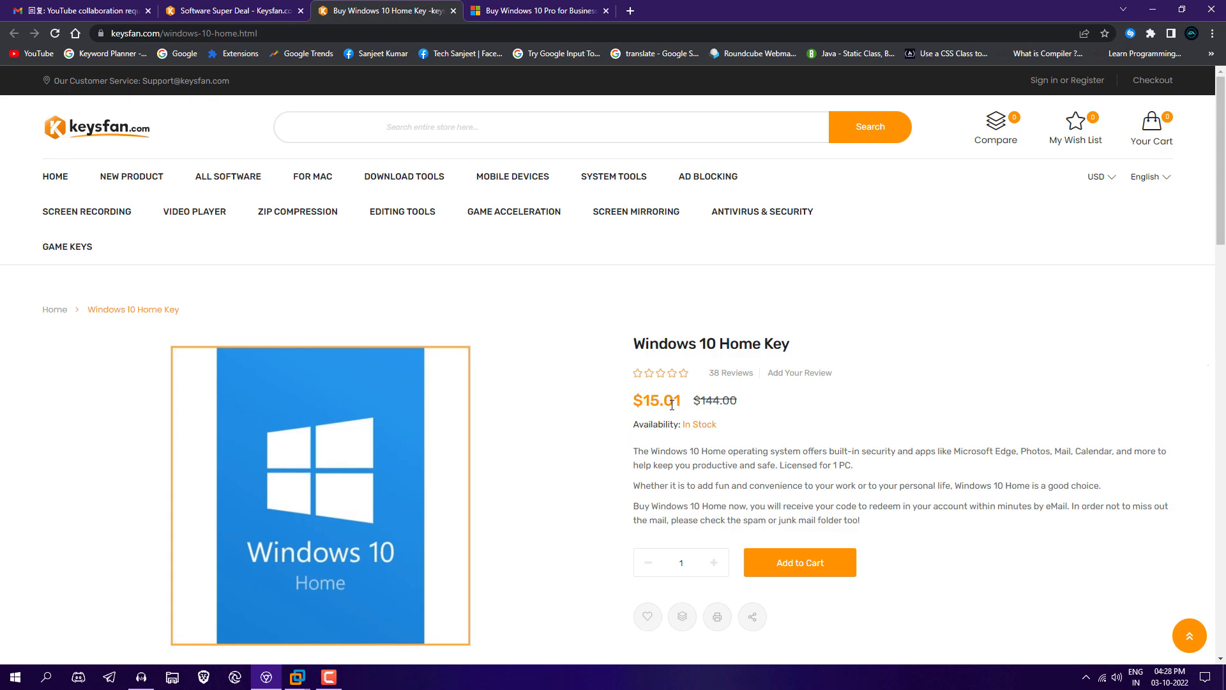
click(800, 562)
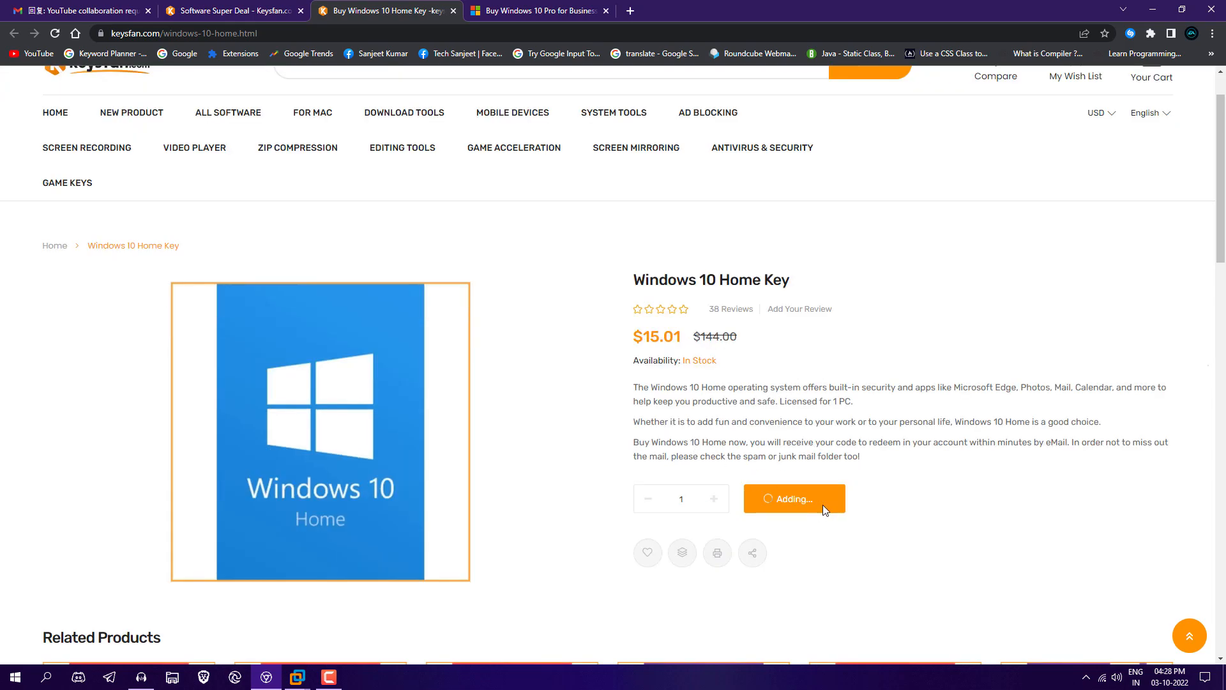
click(794, 498)
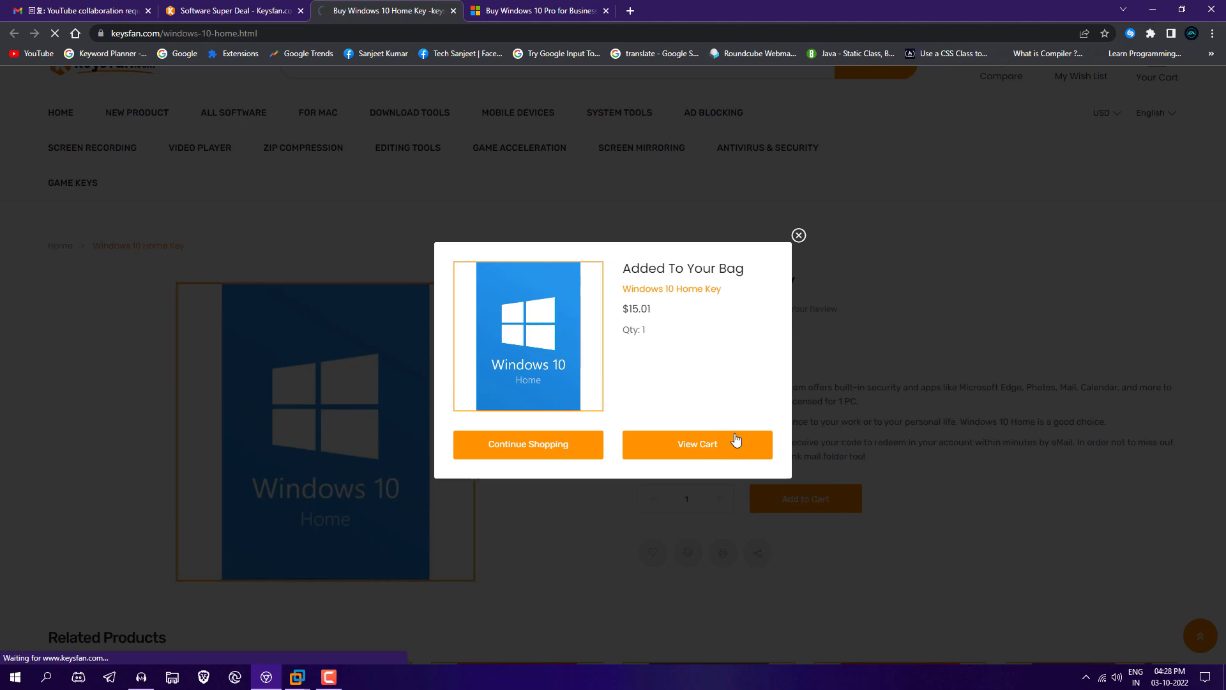
- Apply JD50 to drop the total to $7.50 and start PayPal express checkout
click(696, 443)
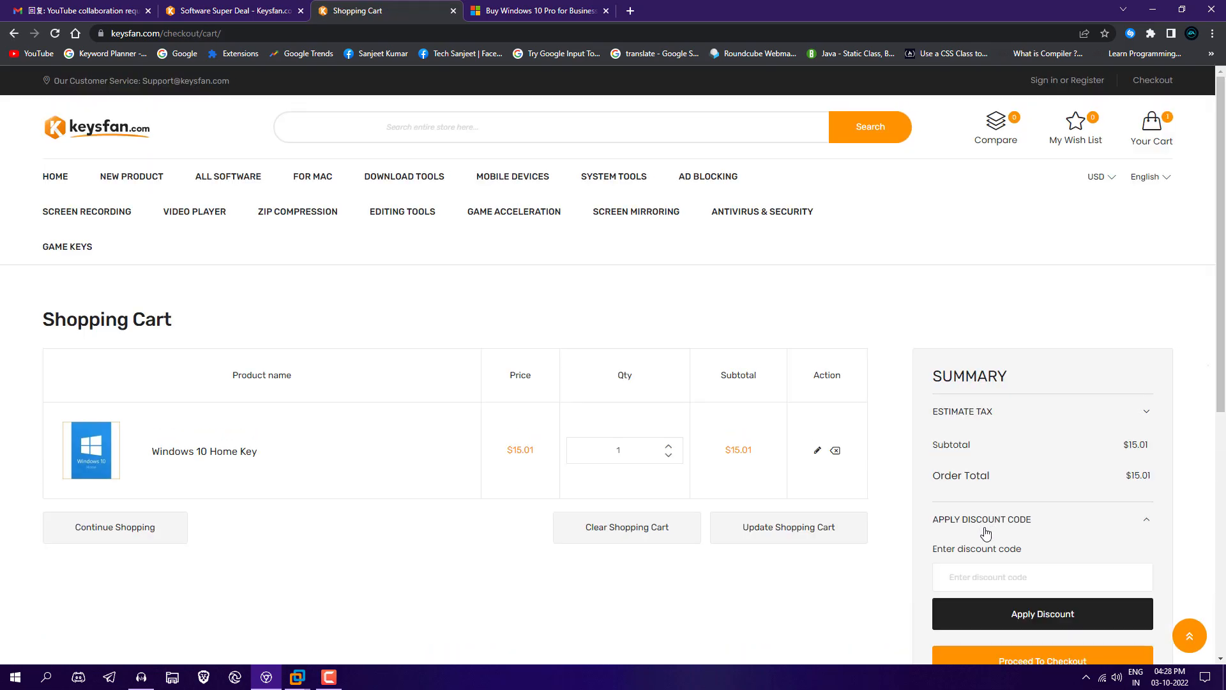
text(JD50)
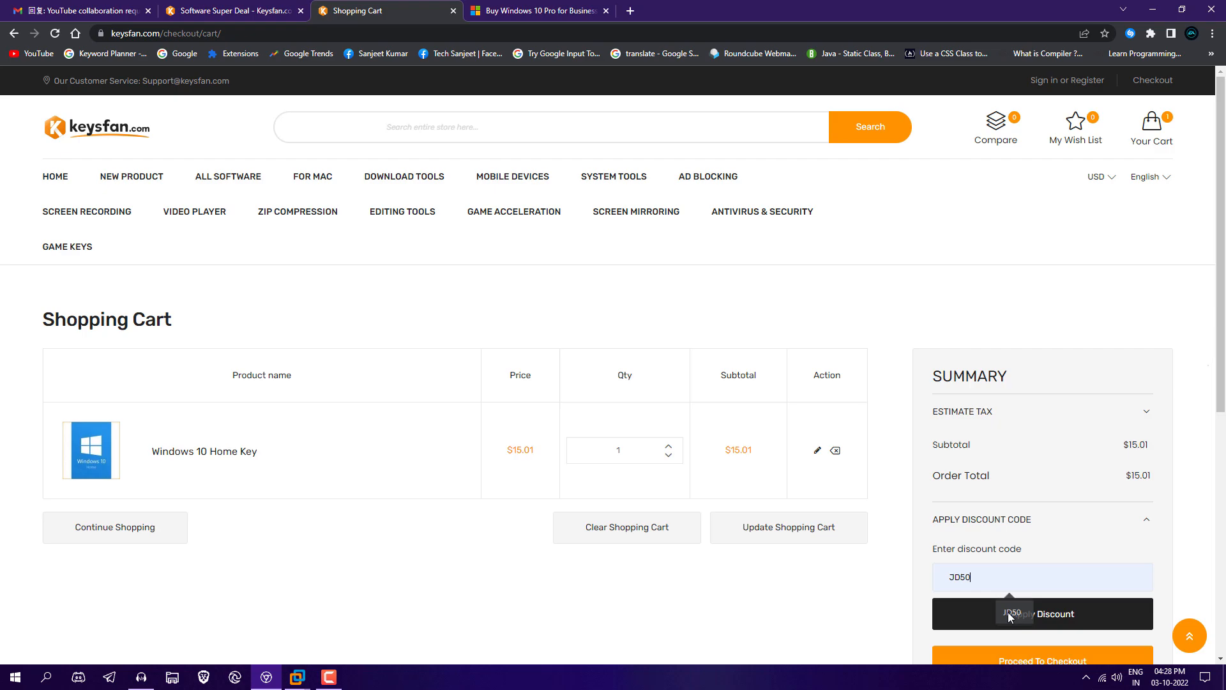
click(1041, 613)
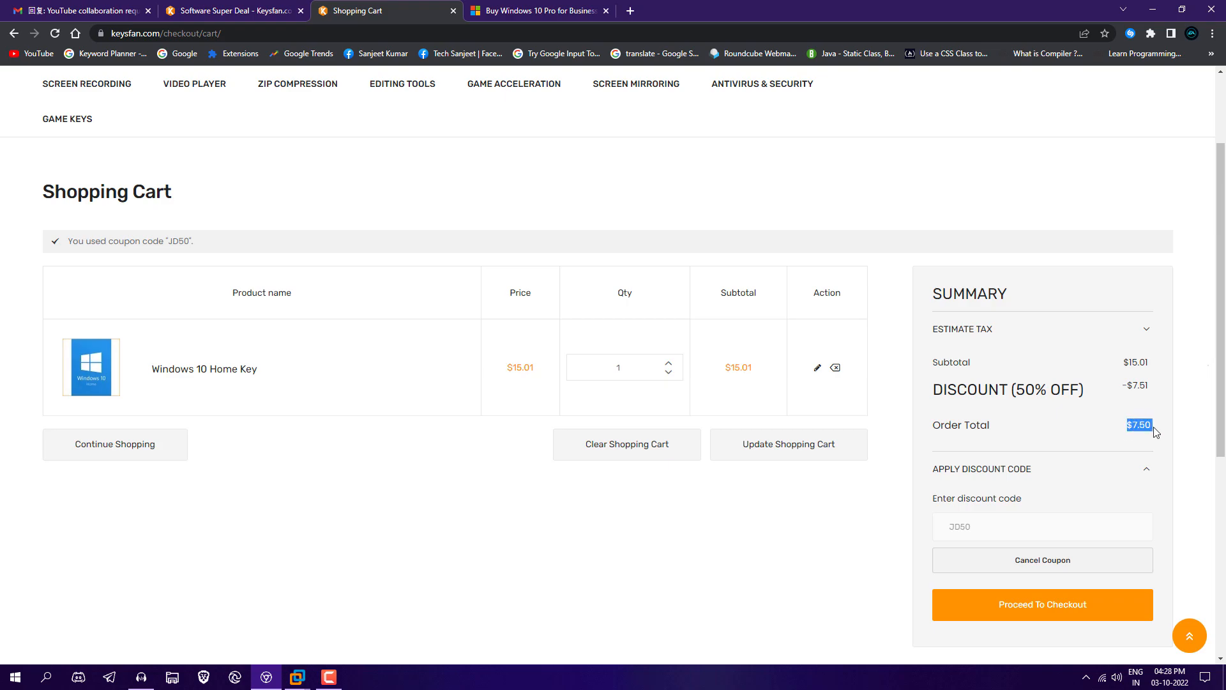
click(1042, 604)
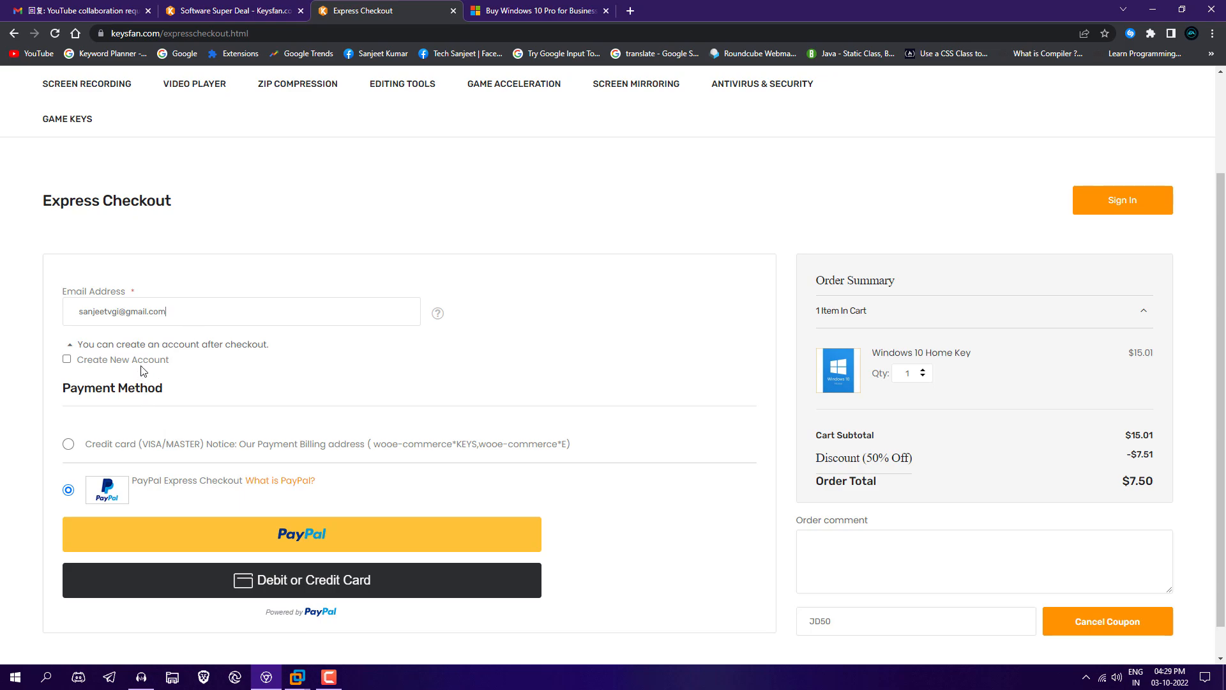
mouse_move(238, 451)
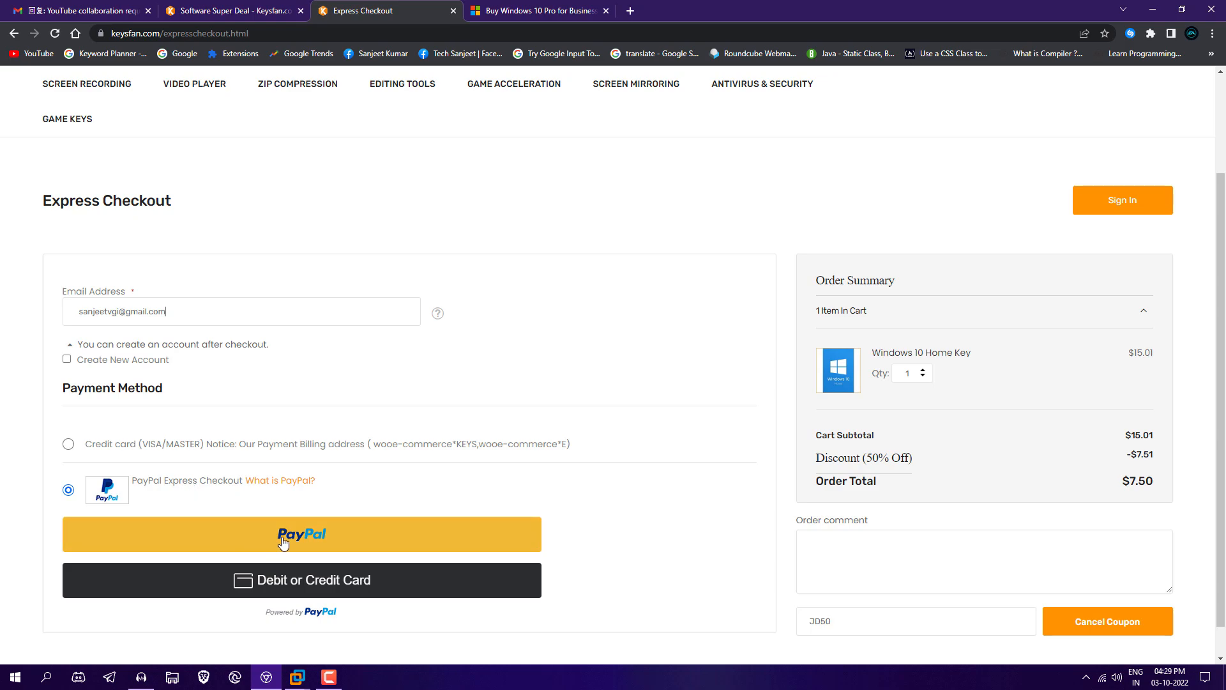
click(301, 534)
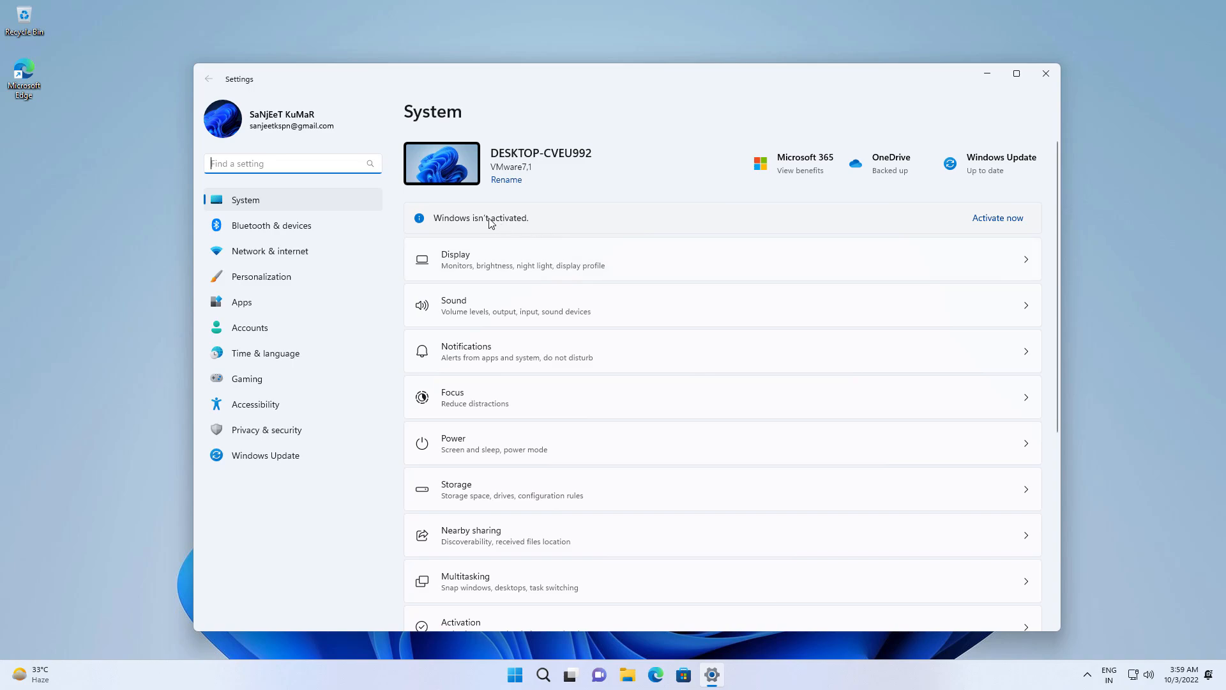
mouse_move(510, 226)
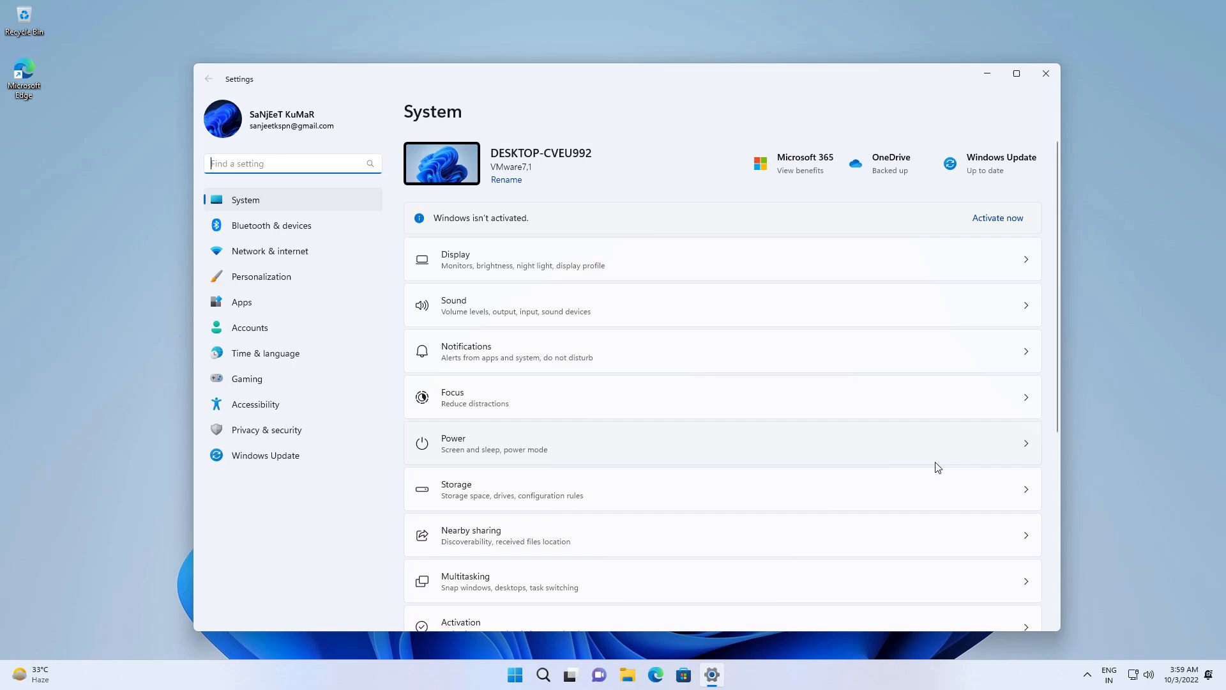
- Check the 'Windows isn't activated' notice in Settings, then return to the keysfan Windows OS deals
click(514, 673)
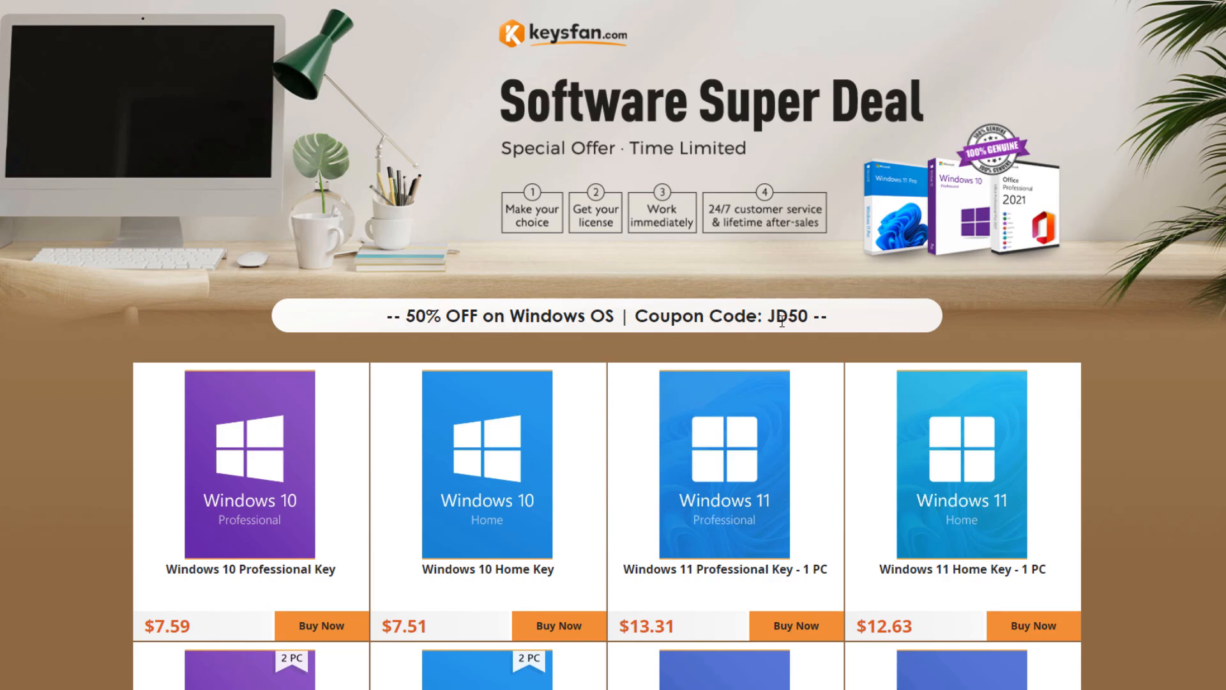
scroll(down, 3)
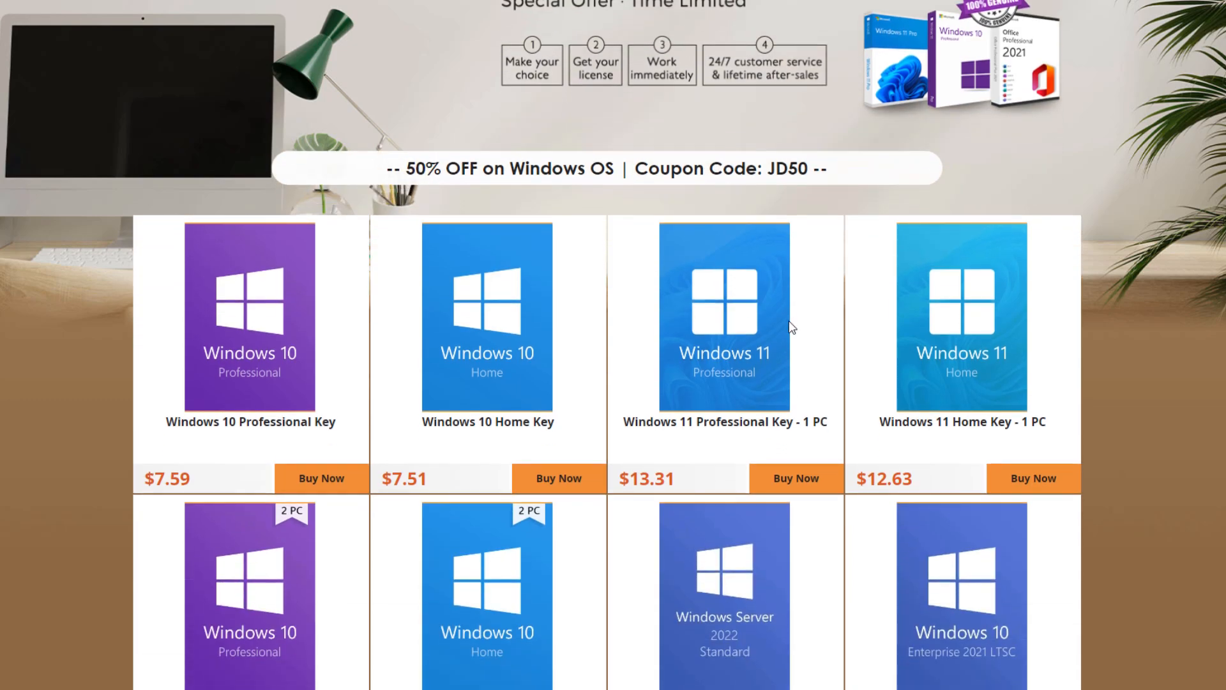